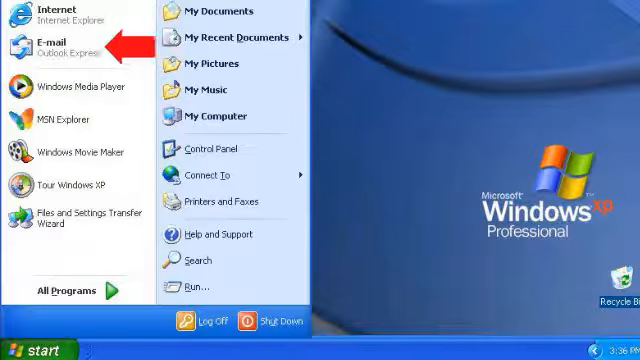
# Launch Outlook Express from the Windows XP Start menu.
pyautogui.click(60, 48)
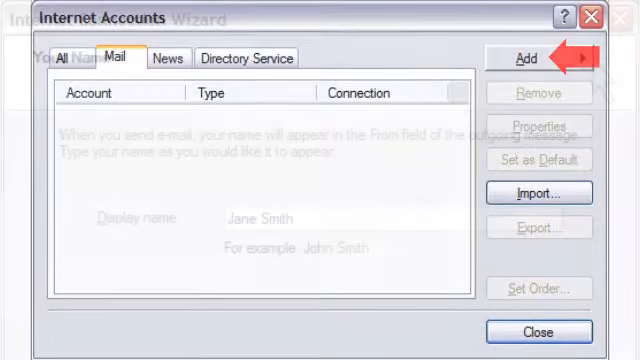
pyautogui.click(528, 64)
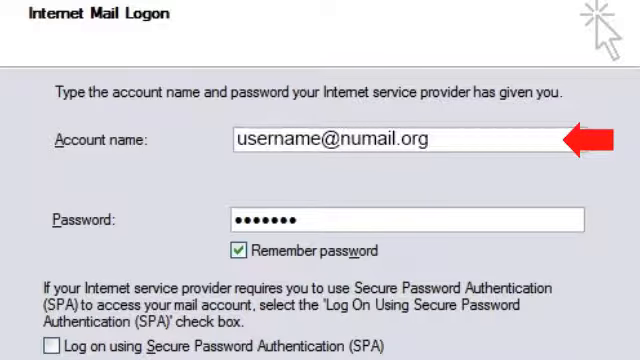
pyautogui.moveTo(400, 250)
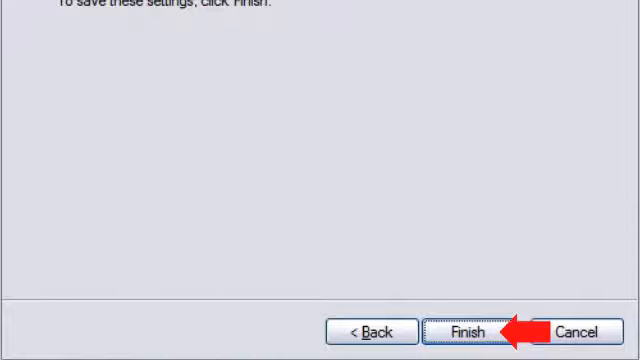
pyautogui.click(466, 330)
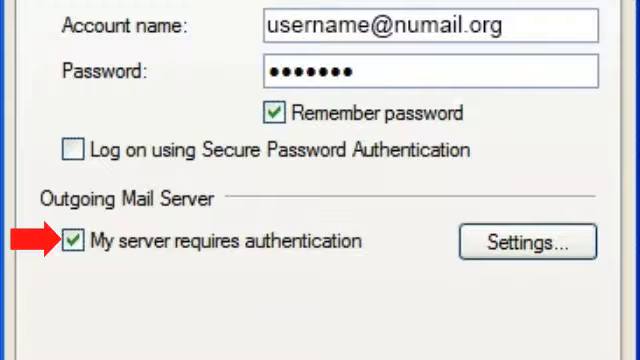
pyautogui.moveTo(72, 152)
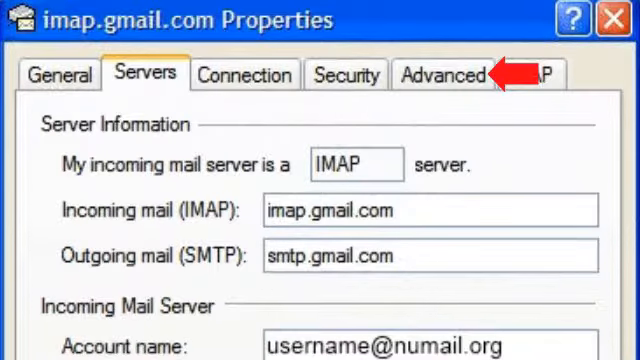
# Show the Advanced settings to set SMTP port 465 and IMAP port 993 with SSL.
pyautogui.click(452, 76)
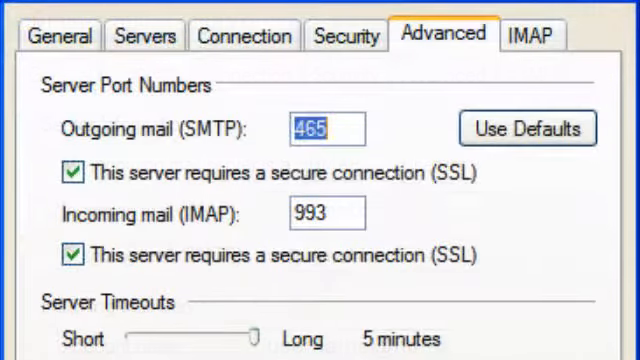